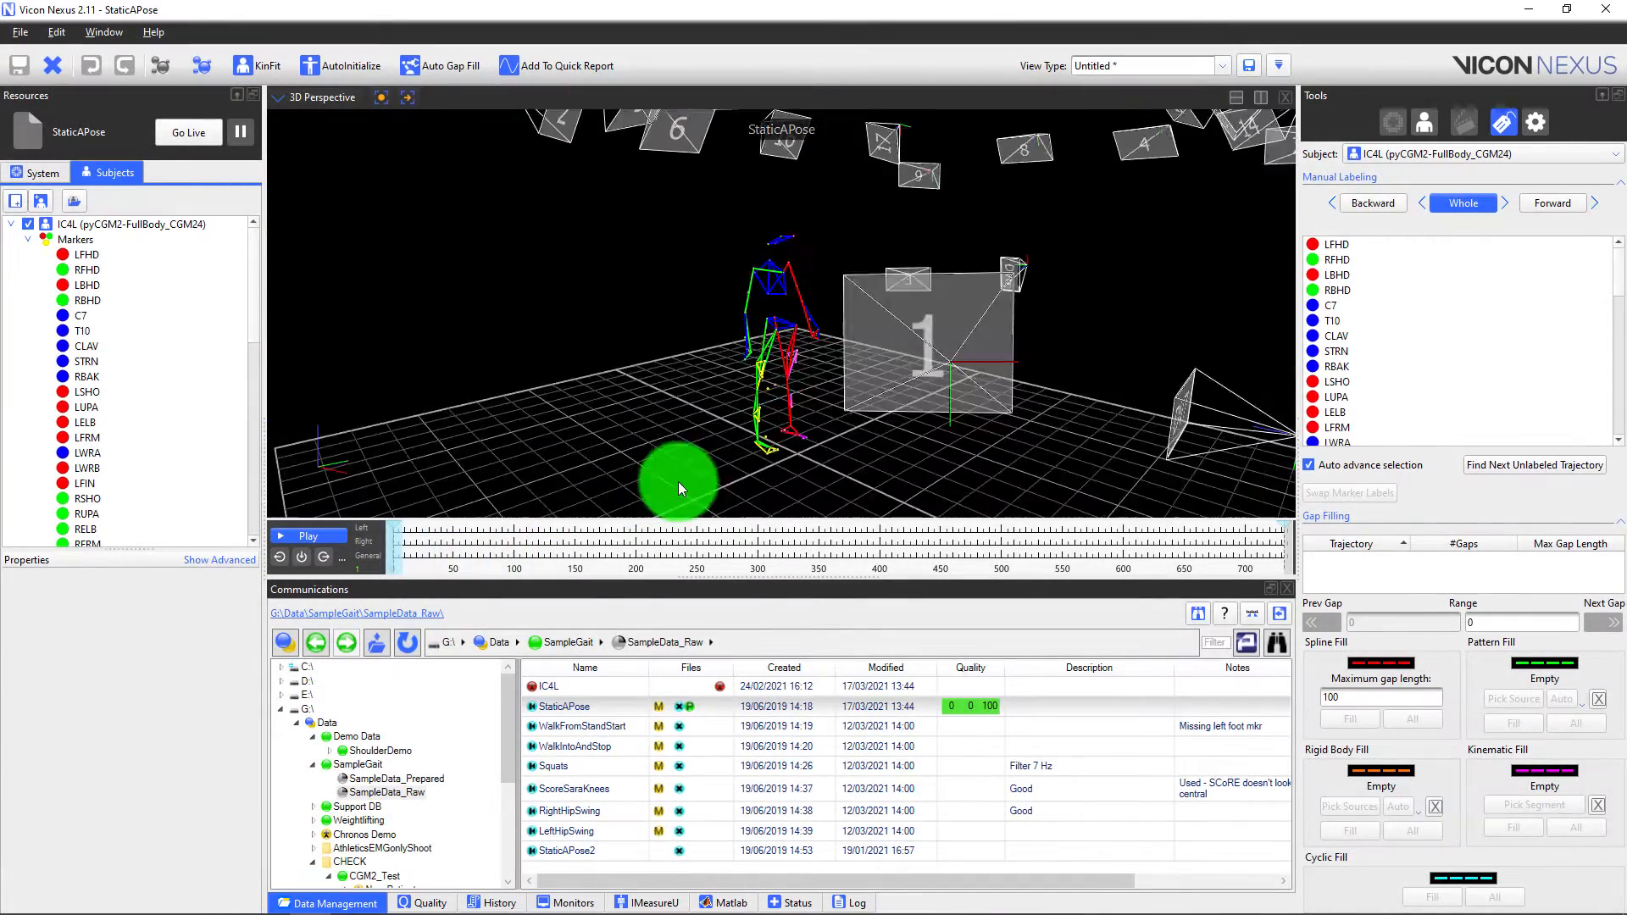
# Rotate the 3D capture view, then load the WalkFromStandStart trial from Data Management.
pyautogui.moveTo(680, 488); pyautogui.dragTo(422, 496)
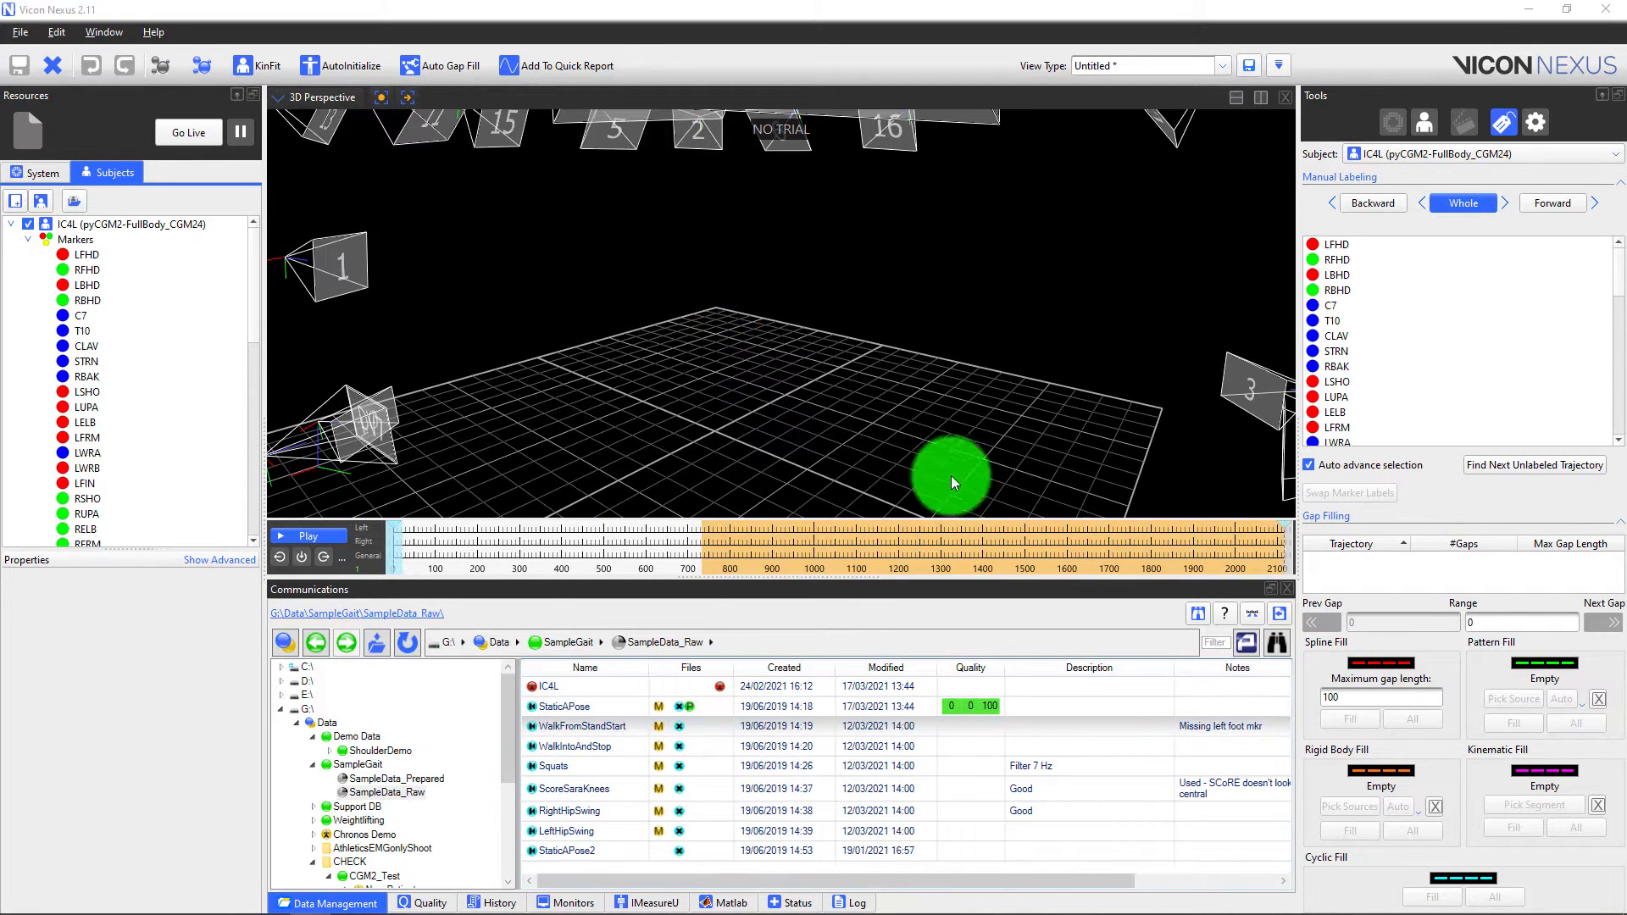
pyautogui.doubleClick(582, 725)
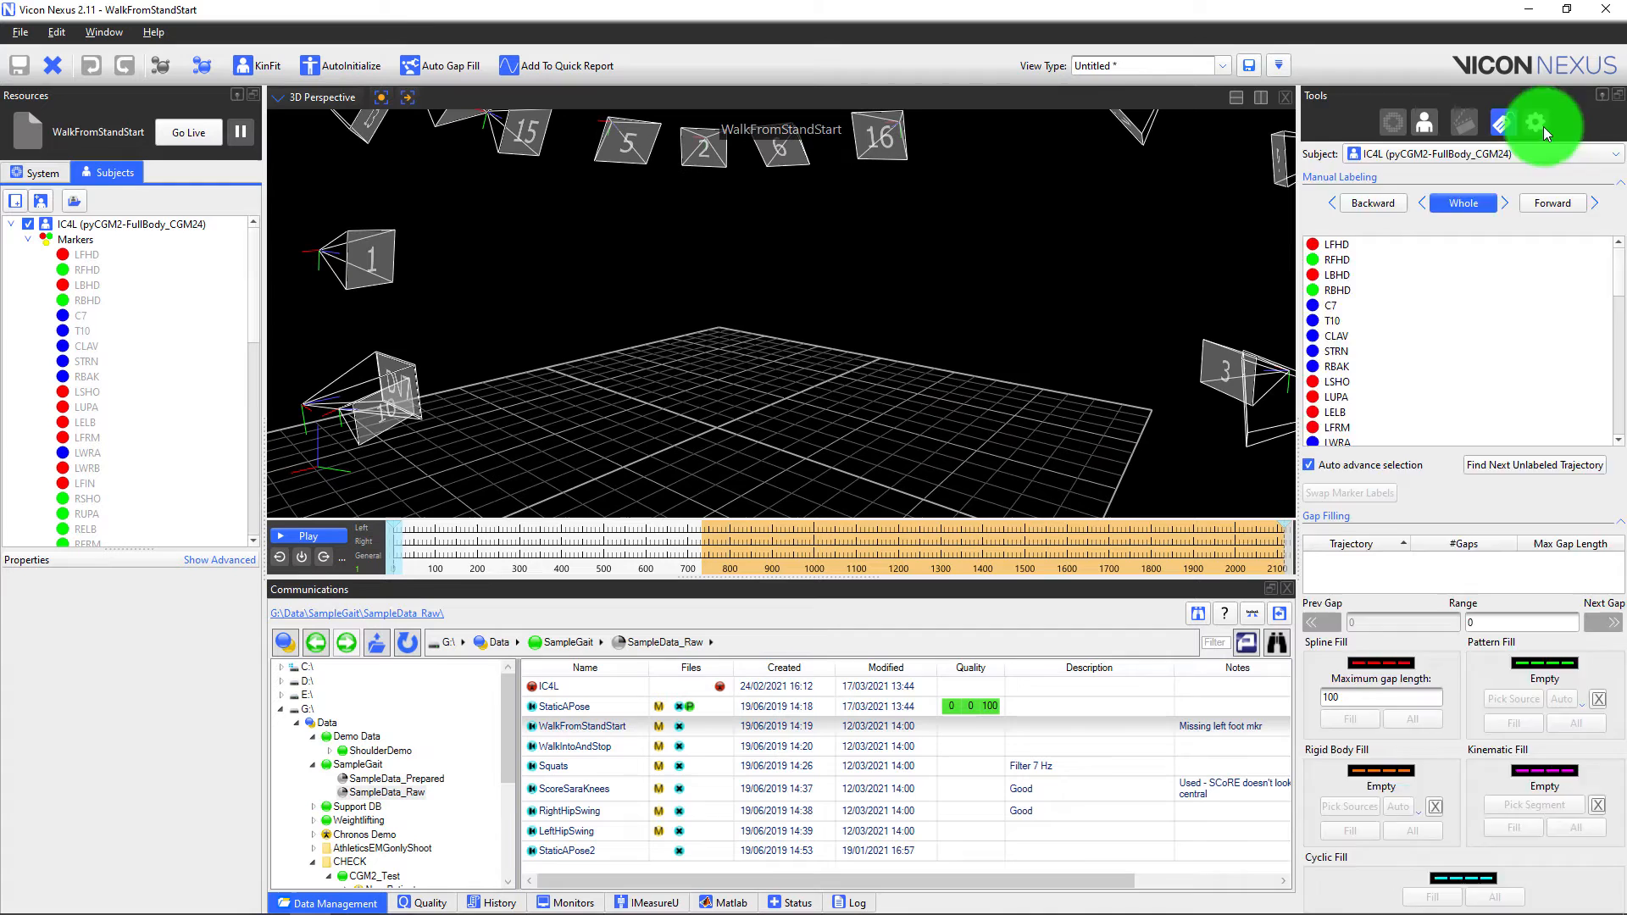
# Show the Pipeline tools and expand the gap filling operations list.
pyautogui.click(1536, 122)
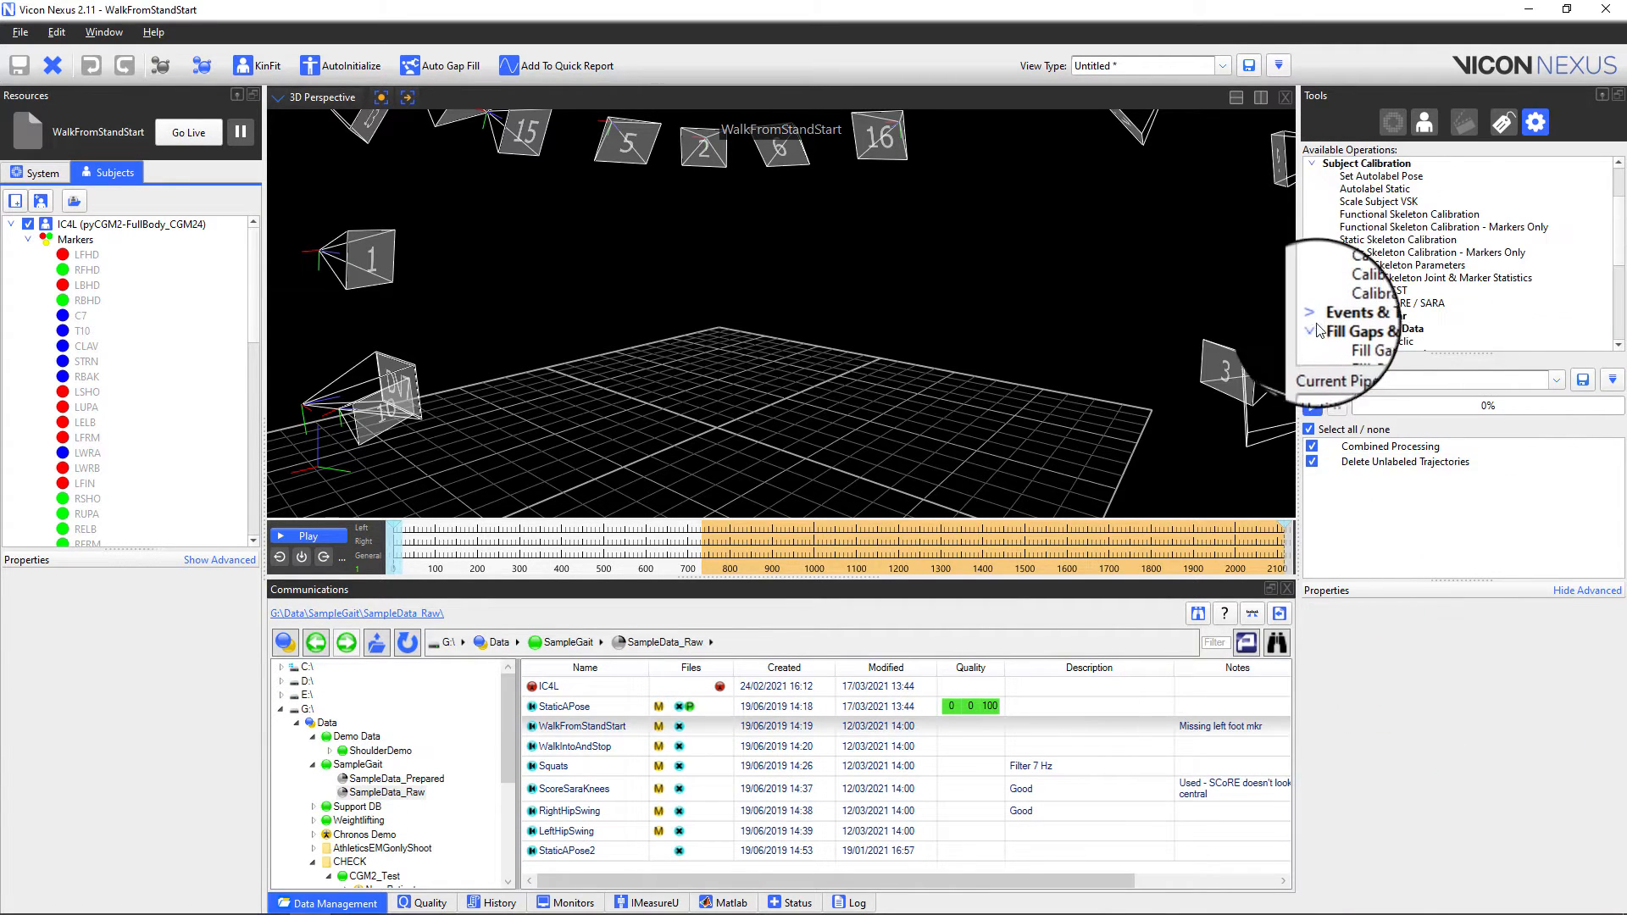
pyautogui.click(1390, 314)
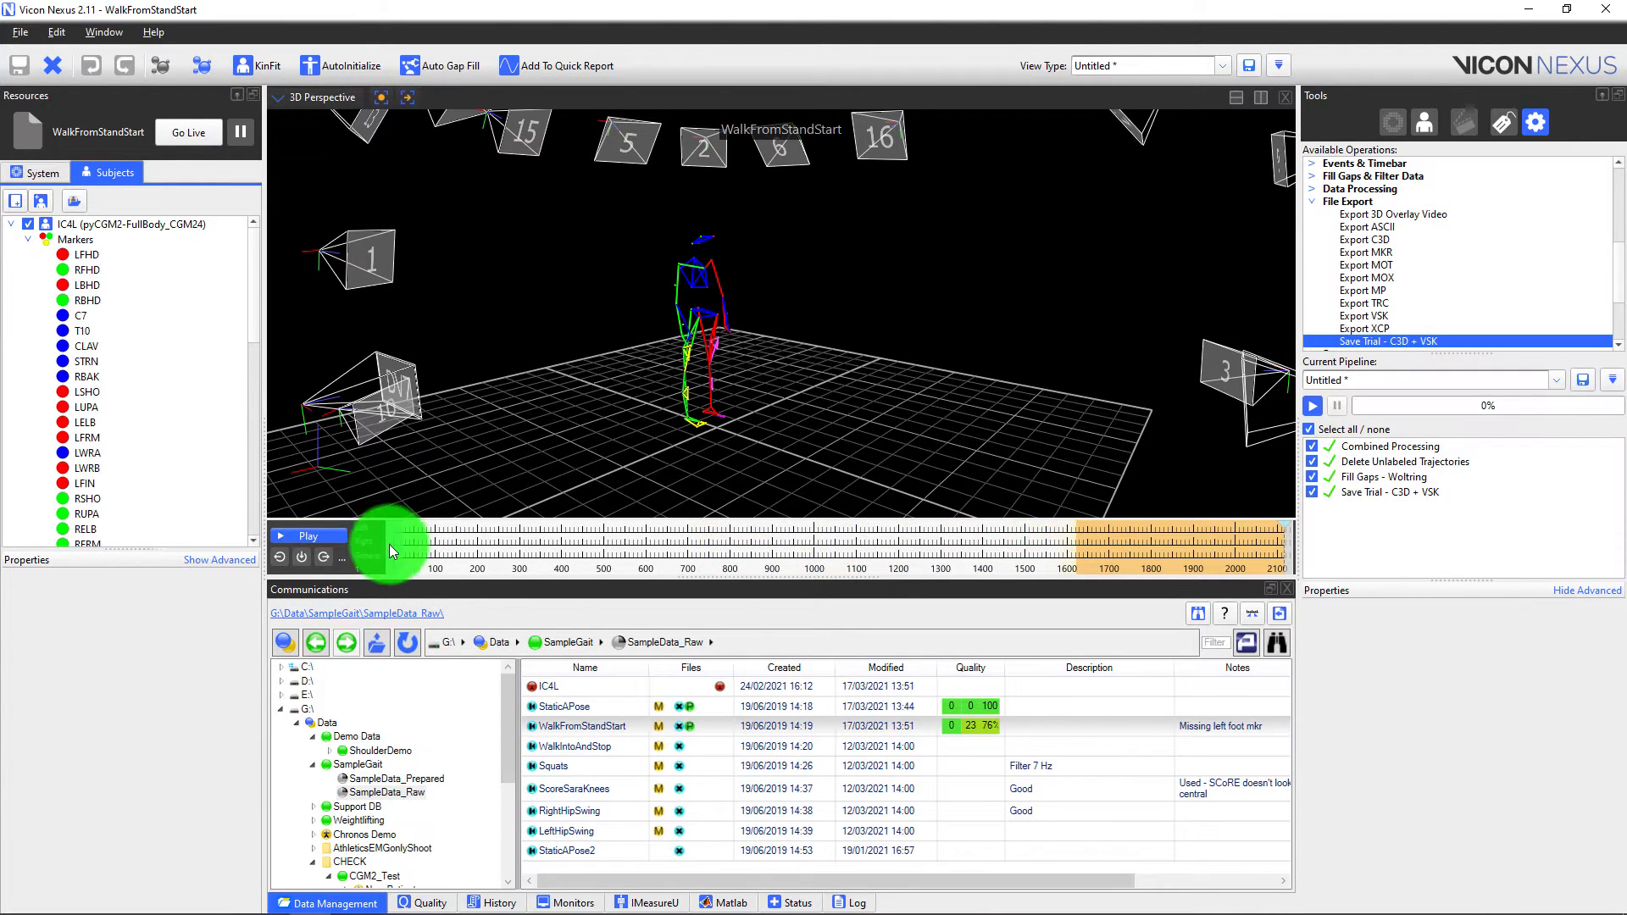
# Scrub back and forth through the processed walking trial to review the reconstruction.
pyautogui.moveTo(392, 541); pyautogui.dragTo(1027, 542)
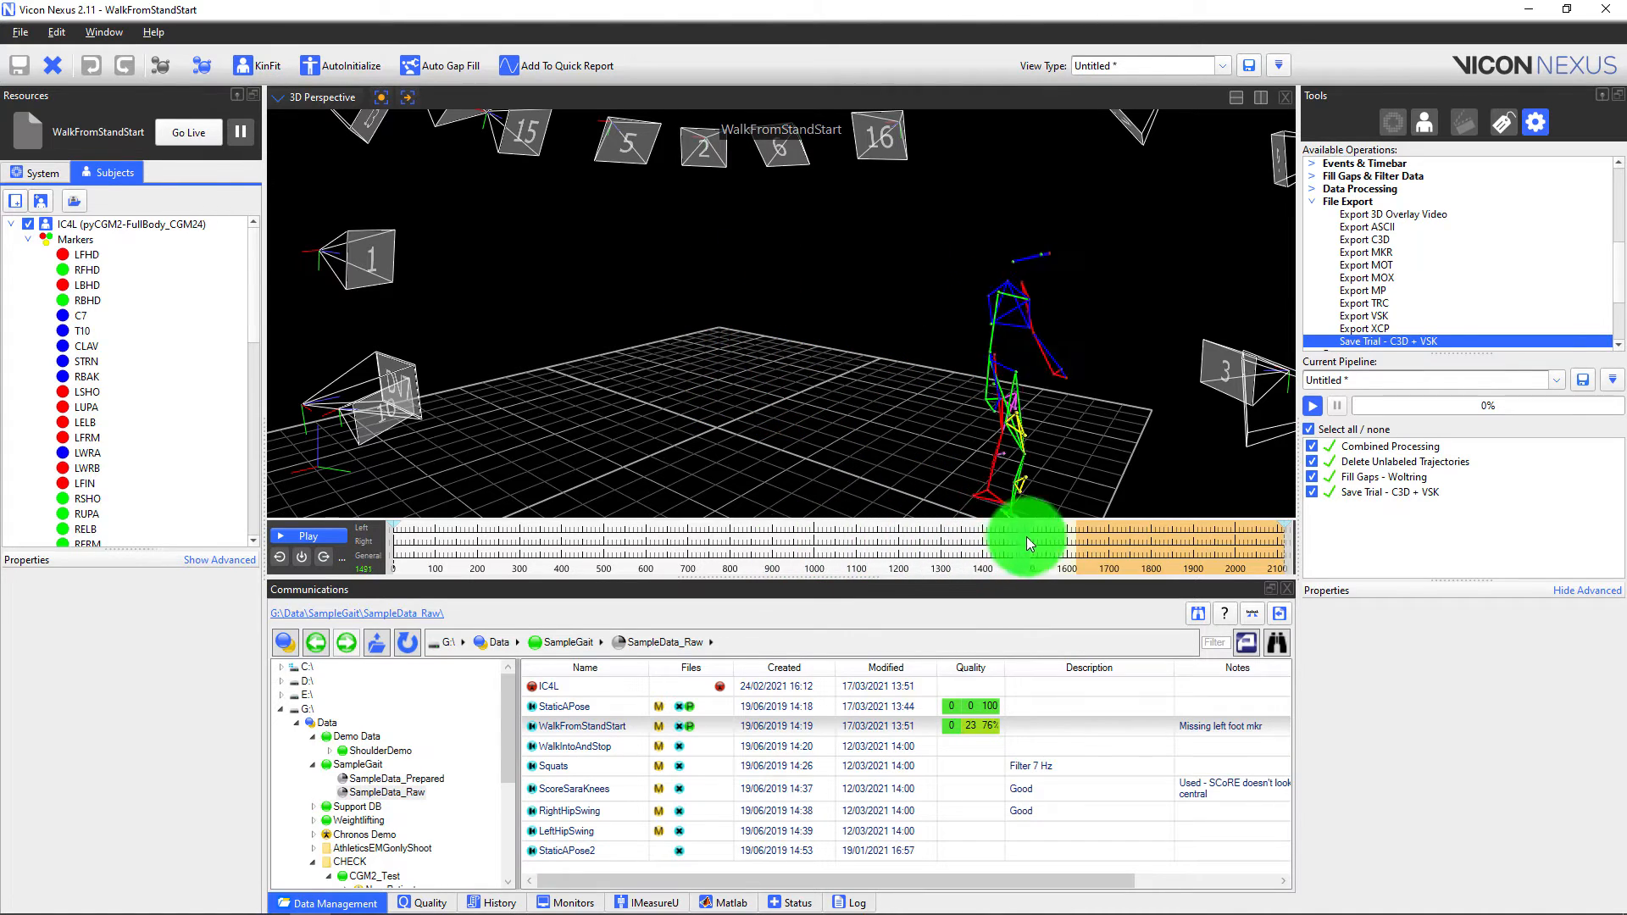
pyautogui.moveTo(1027, 538); pyautogui.dragTo(683, 539)
pyautogui.write('NewPipeline')
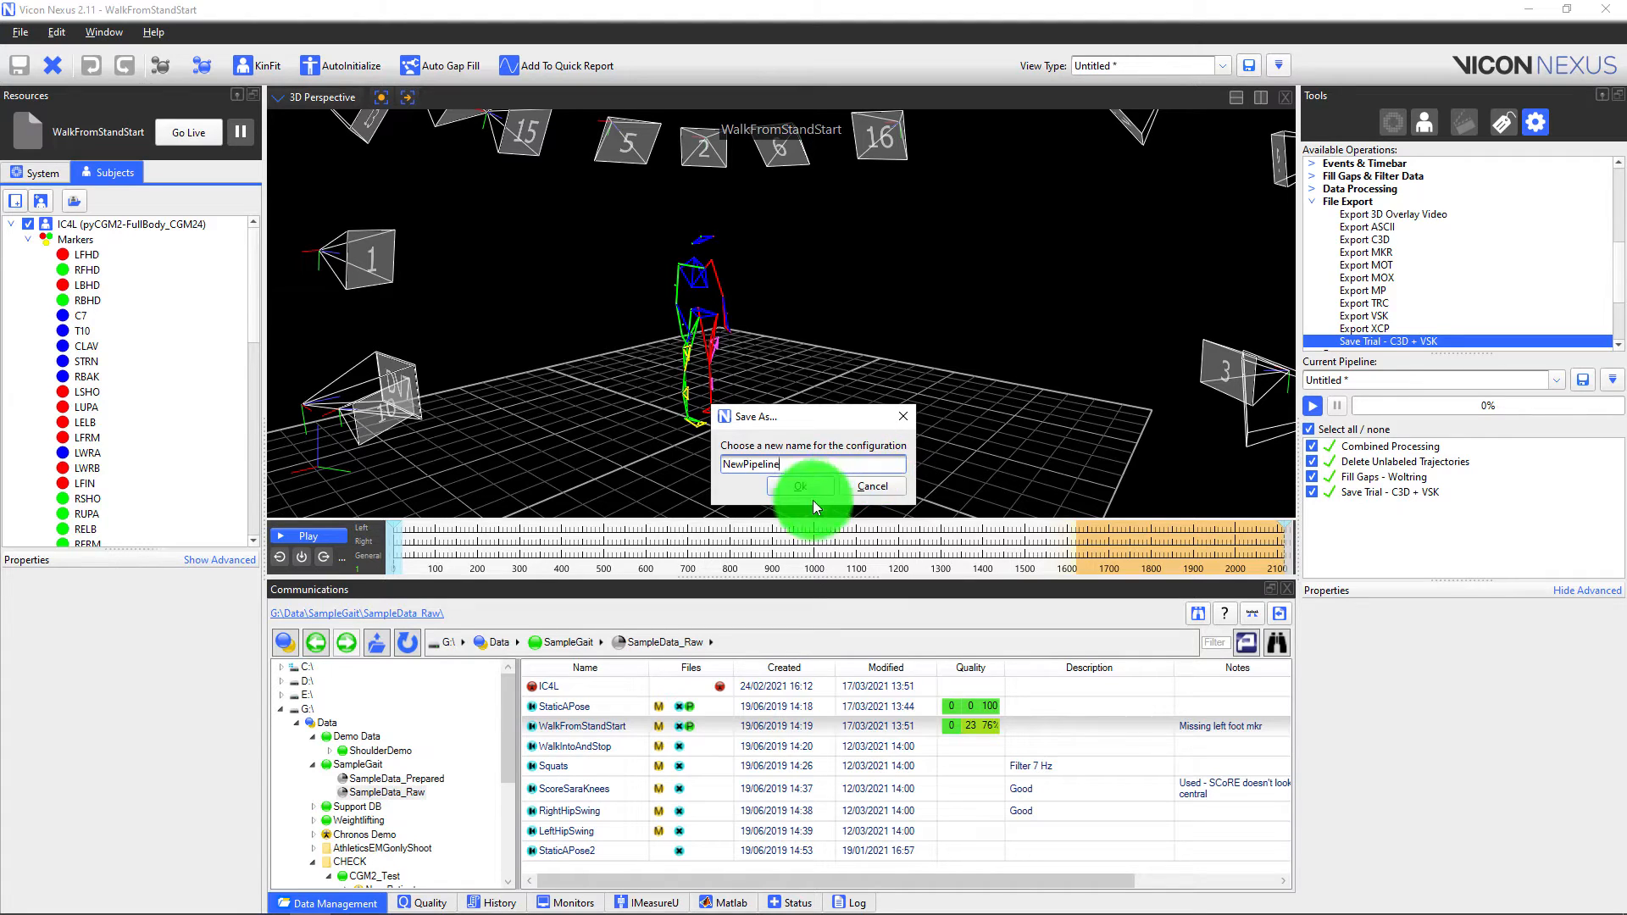
# Confirm saving the pipeline as NewPipeline and open the batch pipeline dropdown.
pyautogui.click(798, 486)
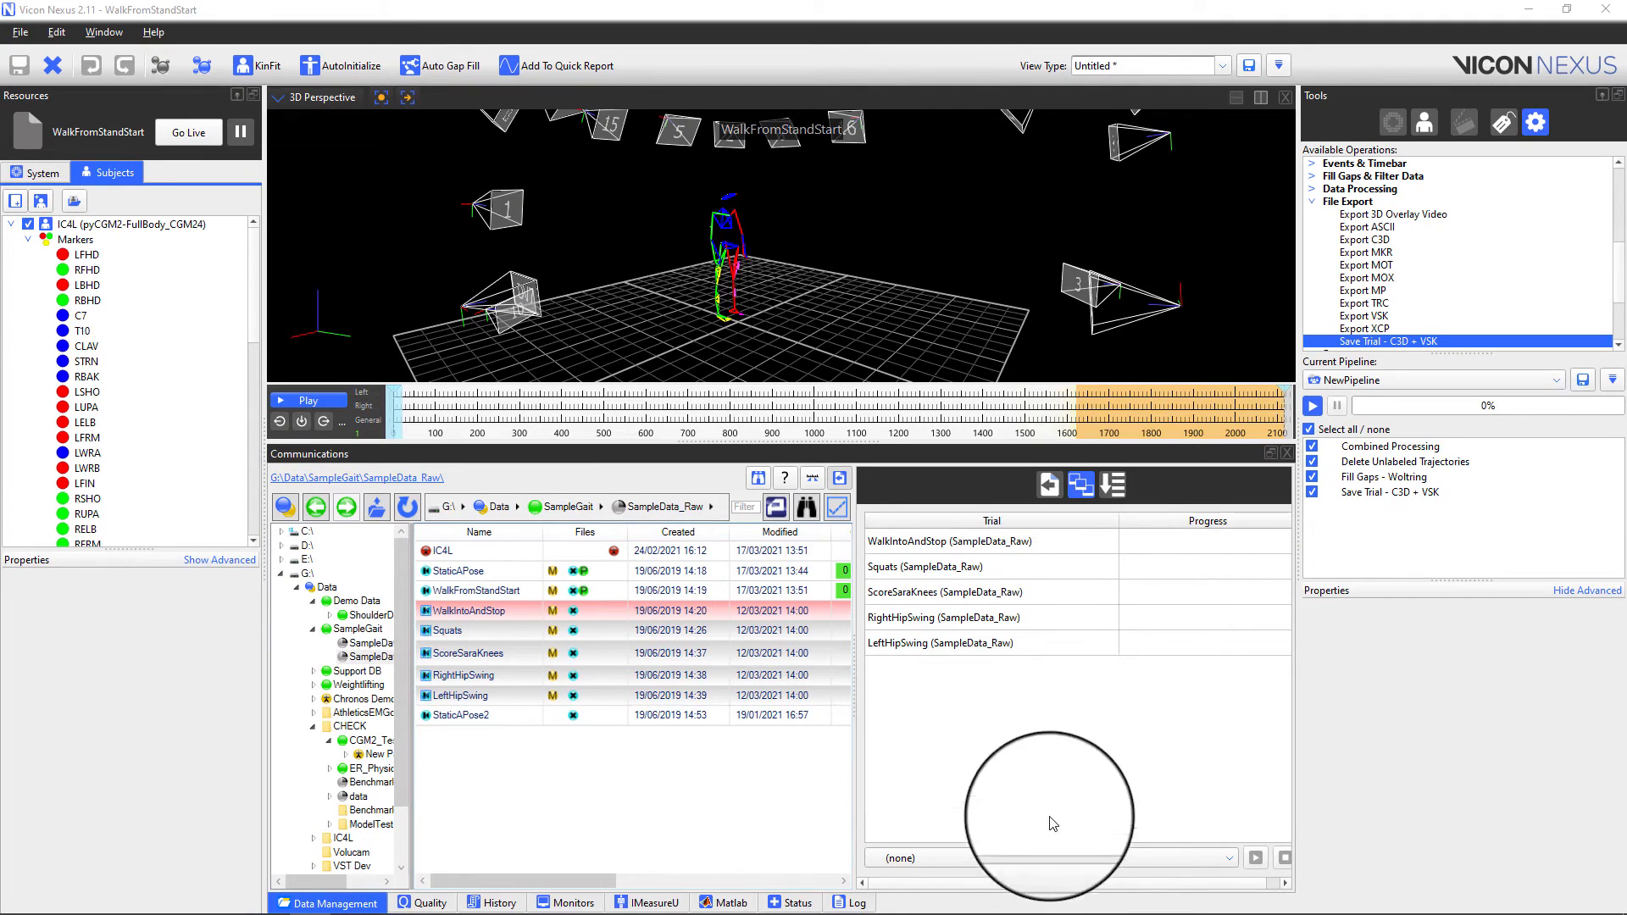
pyautogui.click(1048, 856)
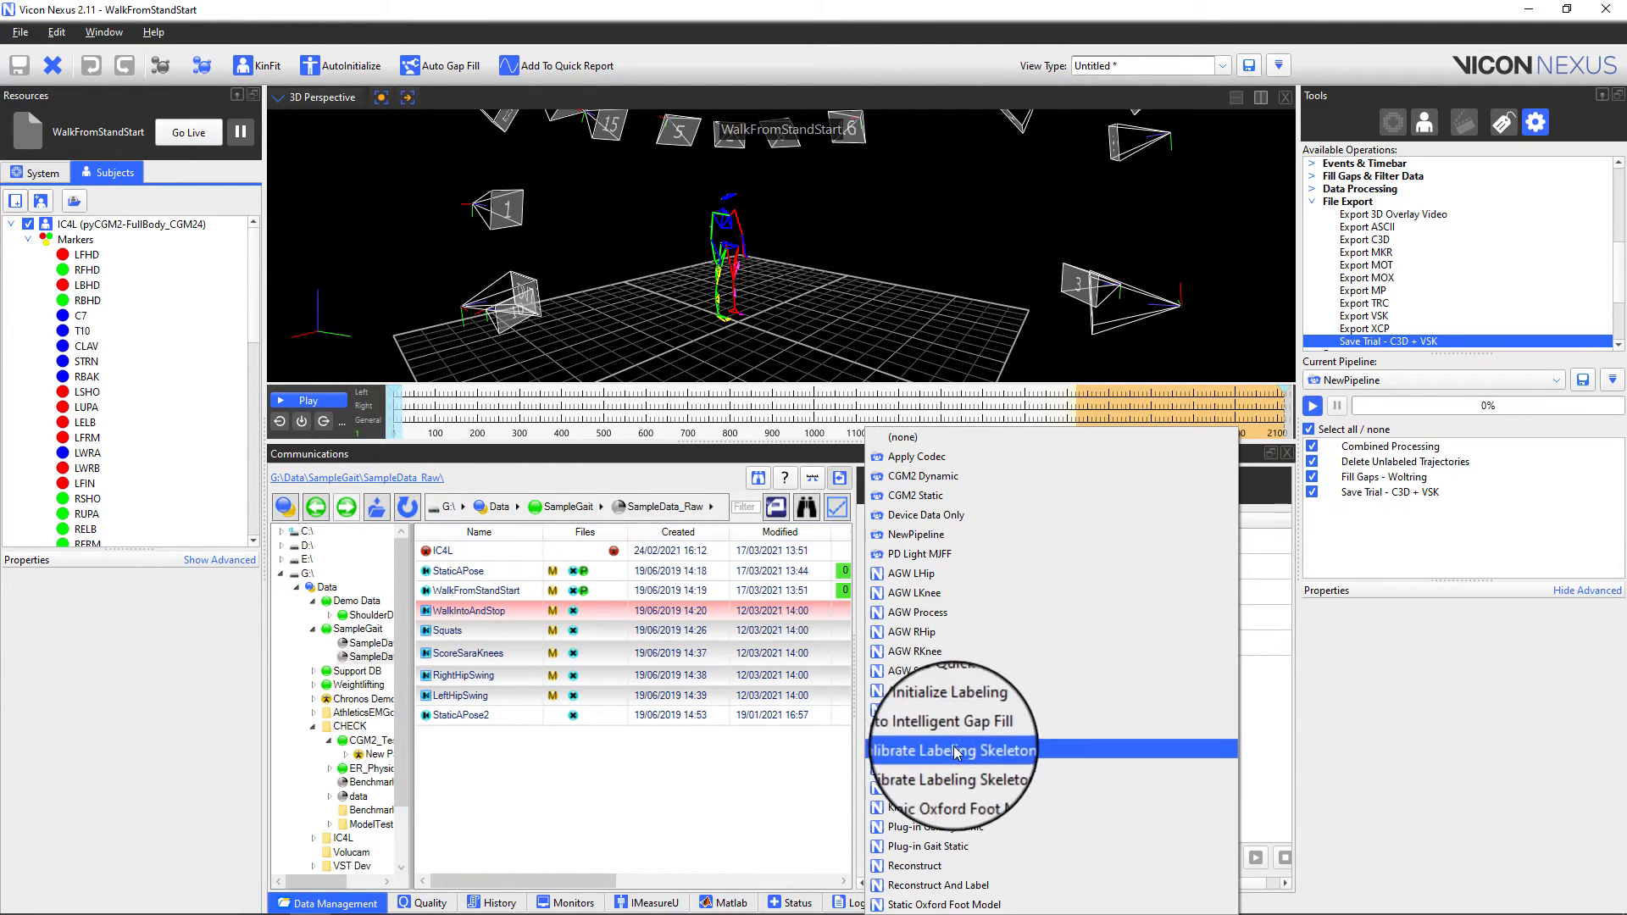